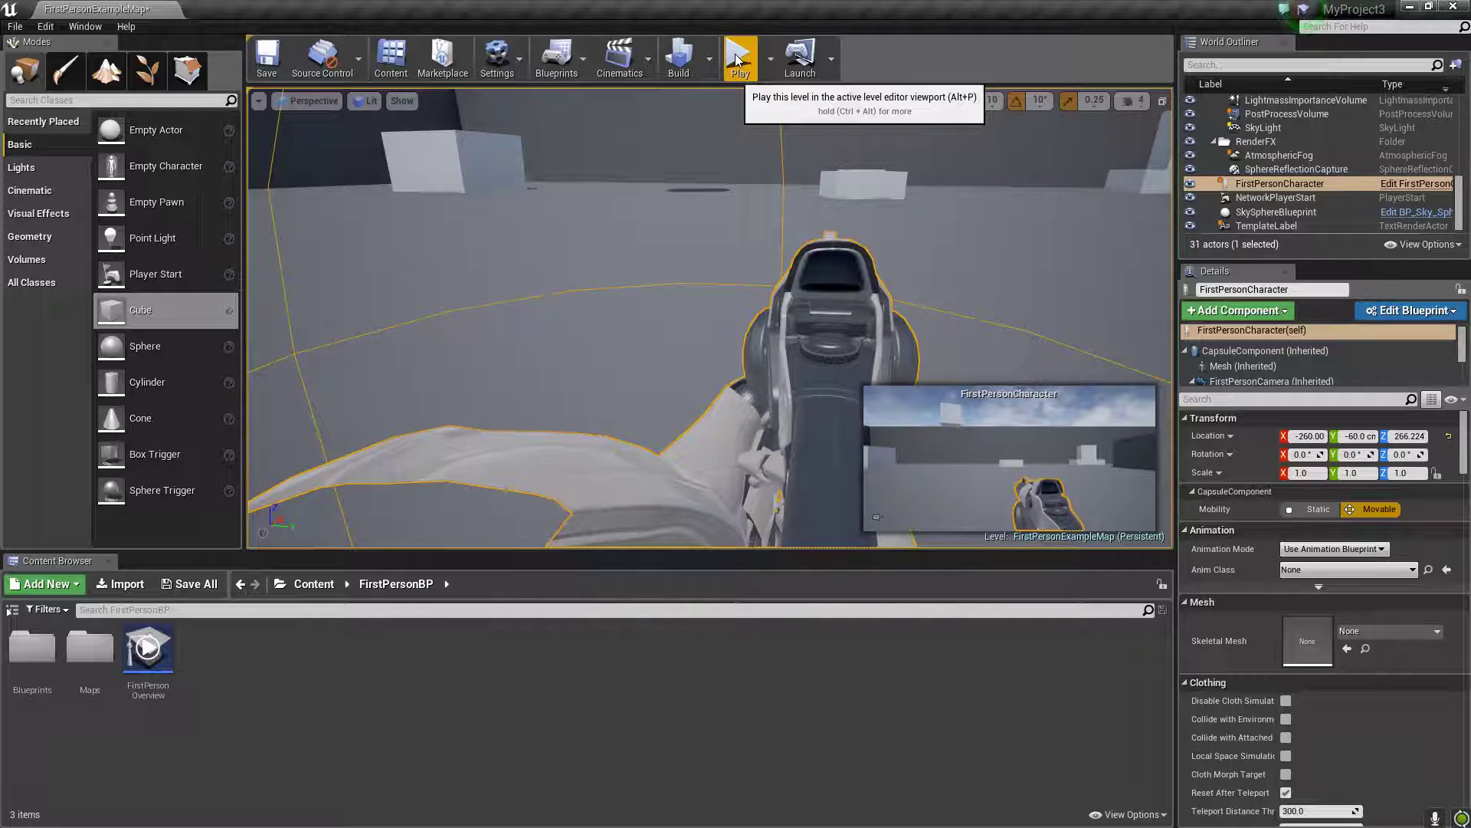
Step: Play FirstPersonExampleMap in the active level viewport
key("`")
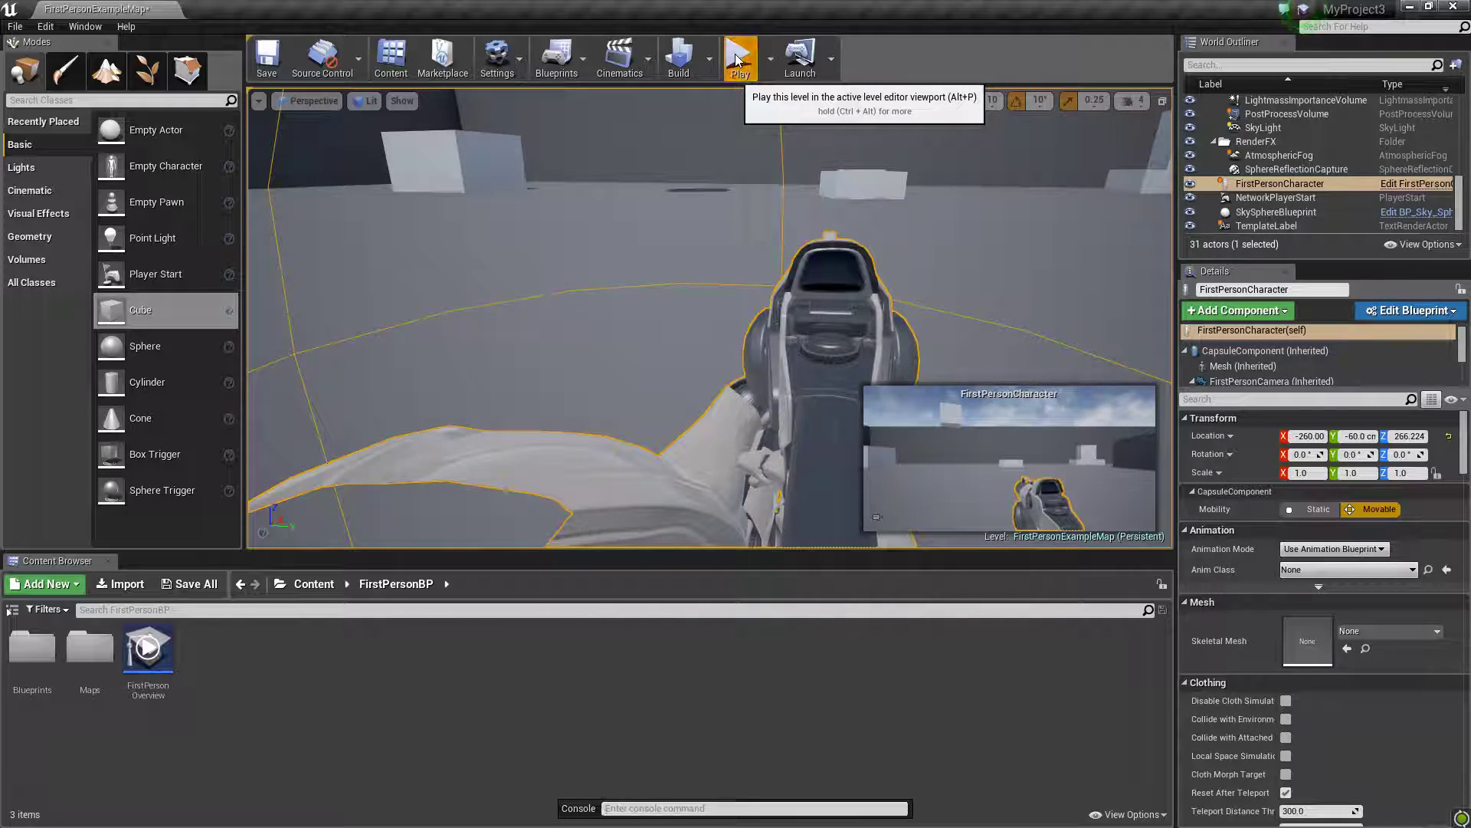
left_click(740, 56)
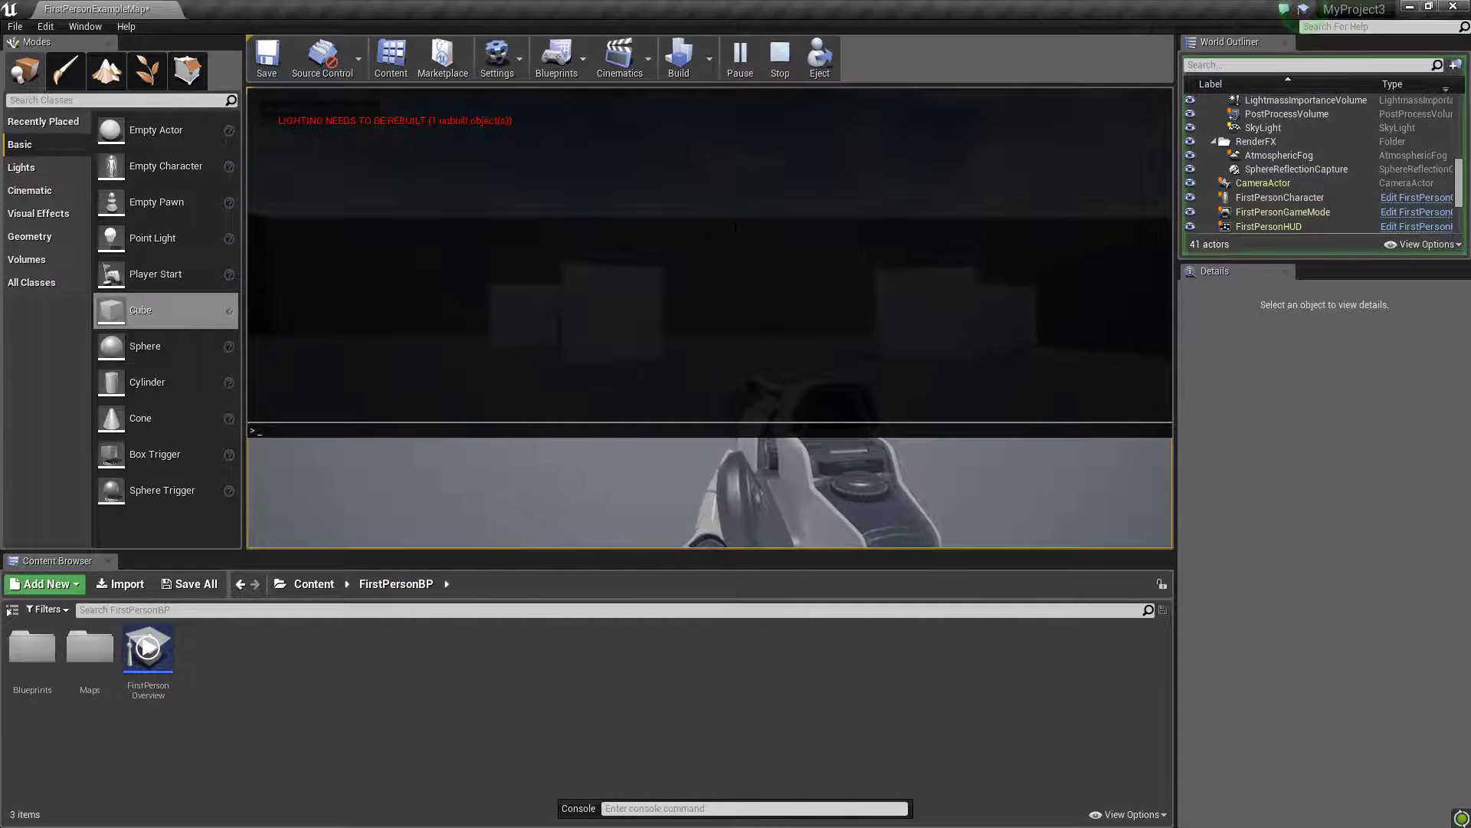
left_click(740, 57)
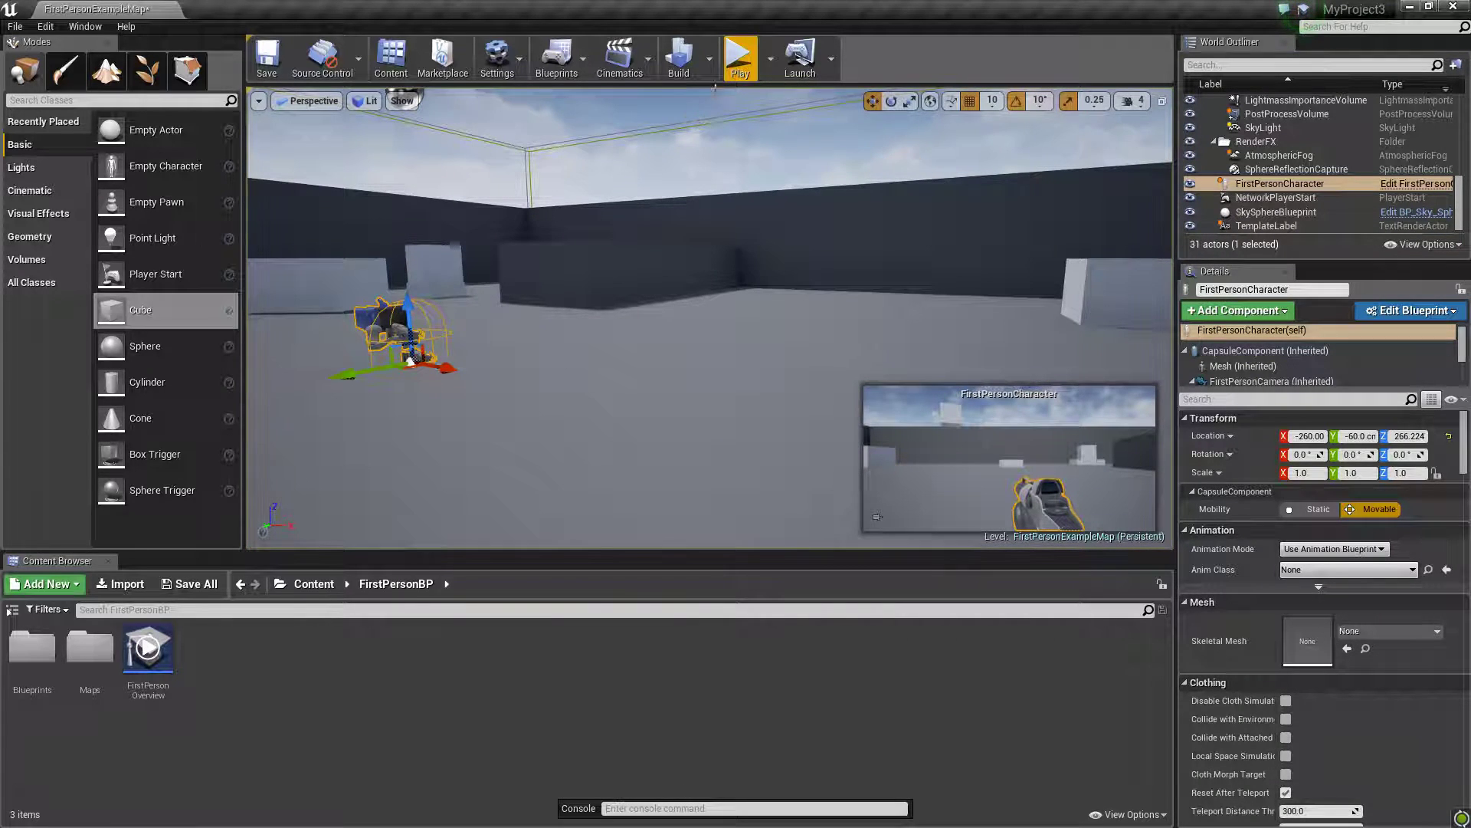
mouse_move(740, 58)
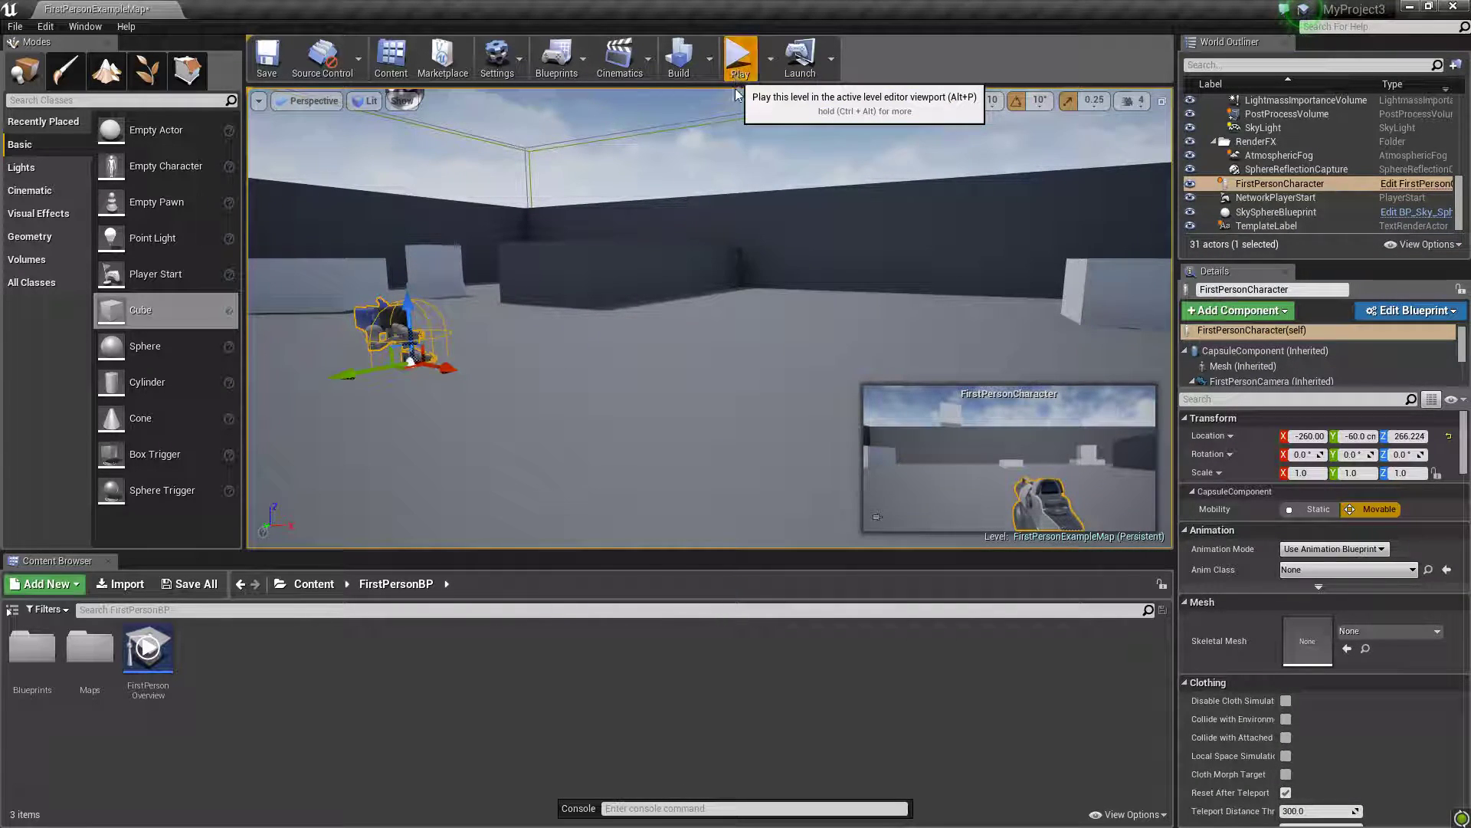
left_click(739, 54)
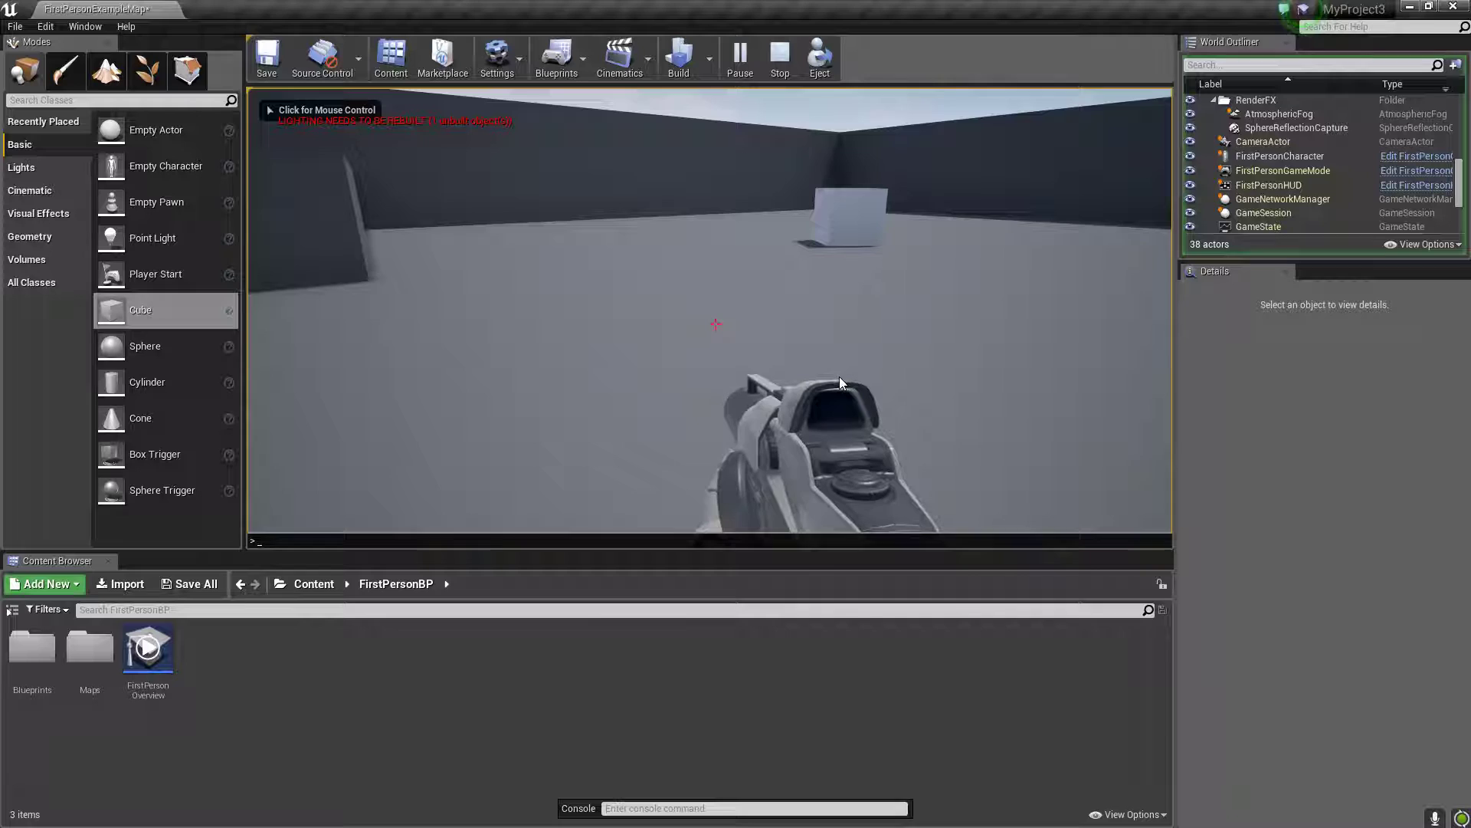
Step: Capture the mouse in the viewport and fire a projectile at the white cubes
left_click(708, 329)
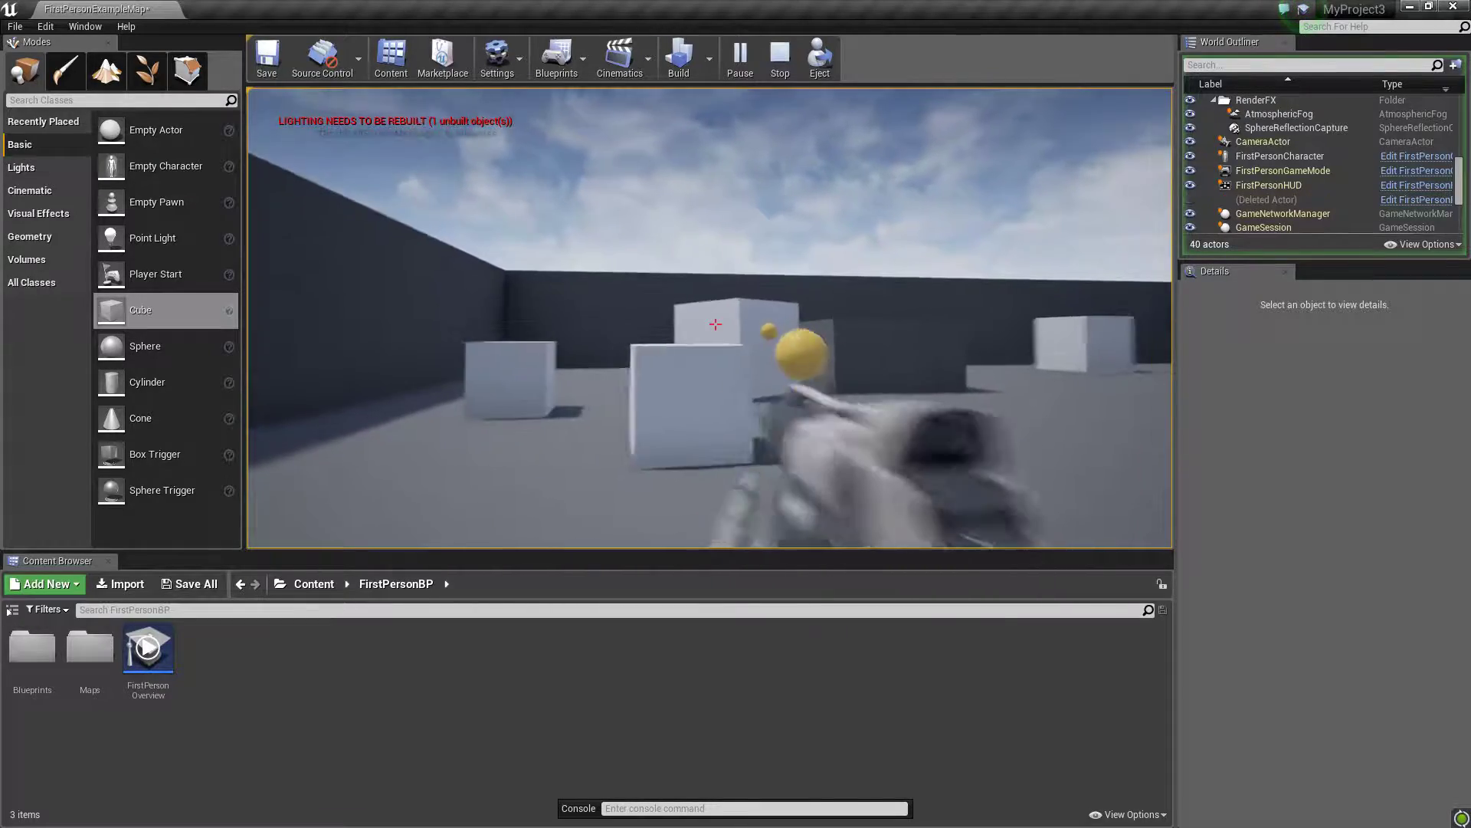
left_click(714, 323)
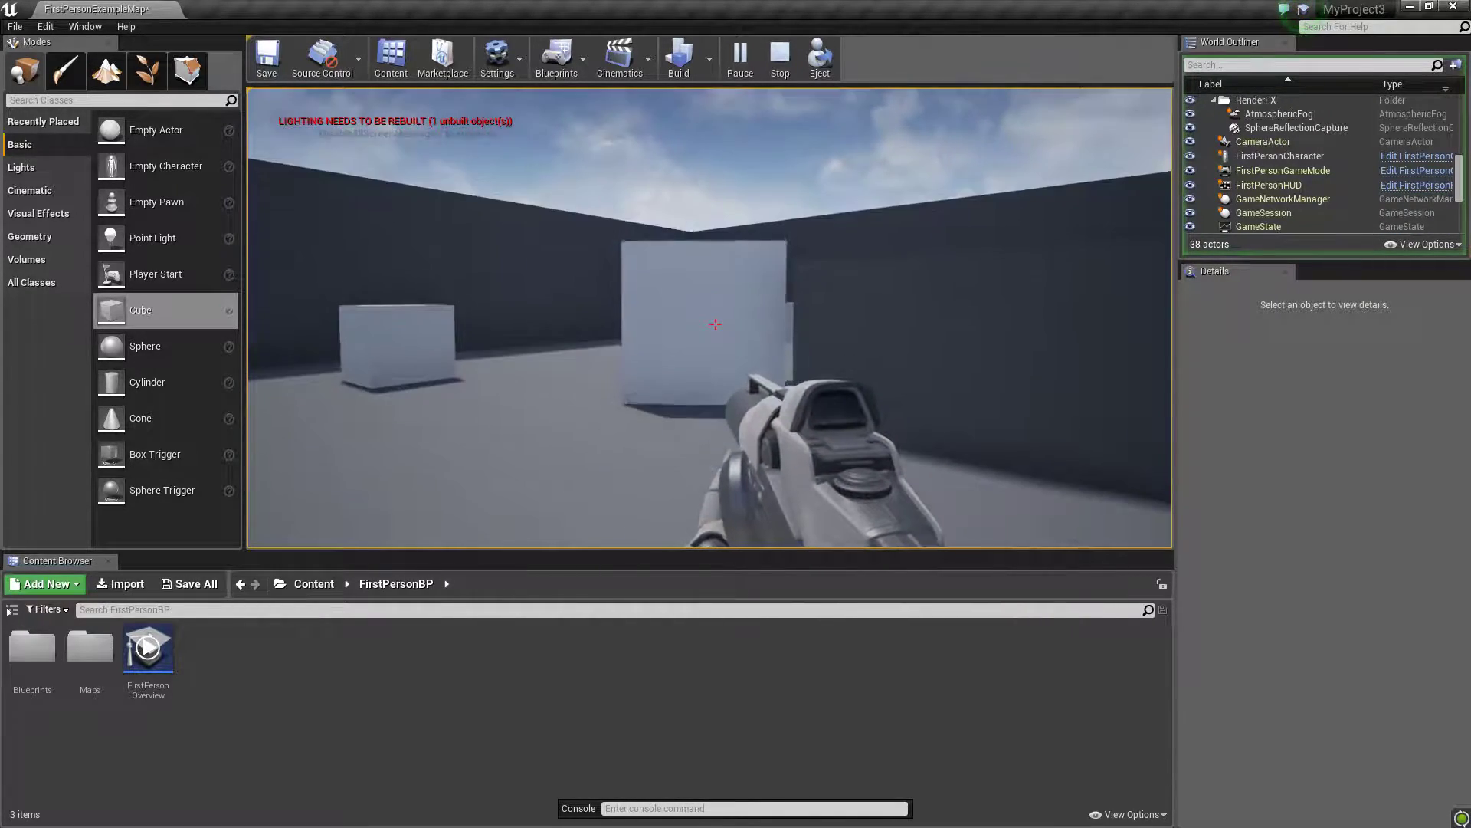
Step: Fire another shot while moving around the arena
left_click(714, 323)
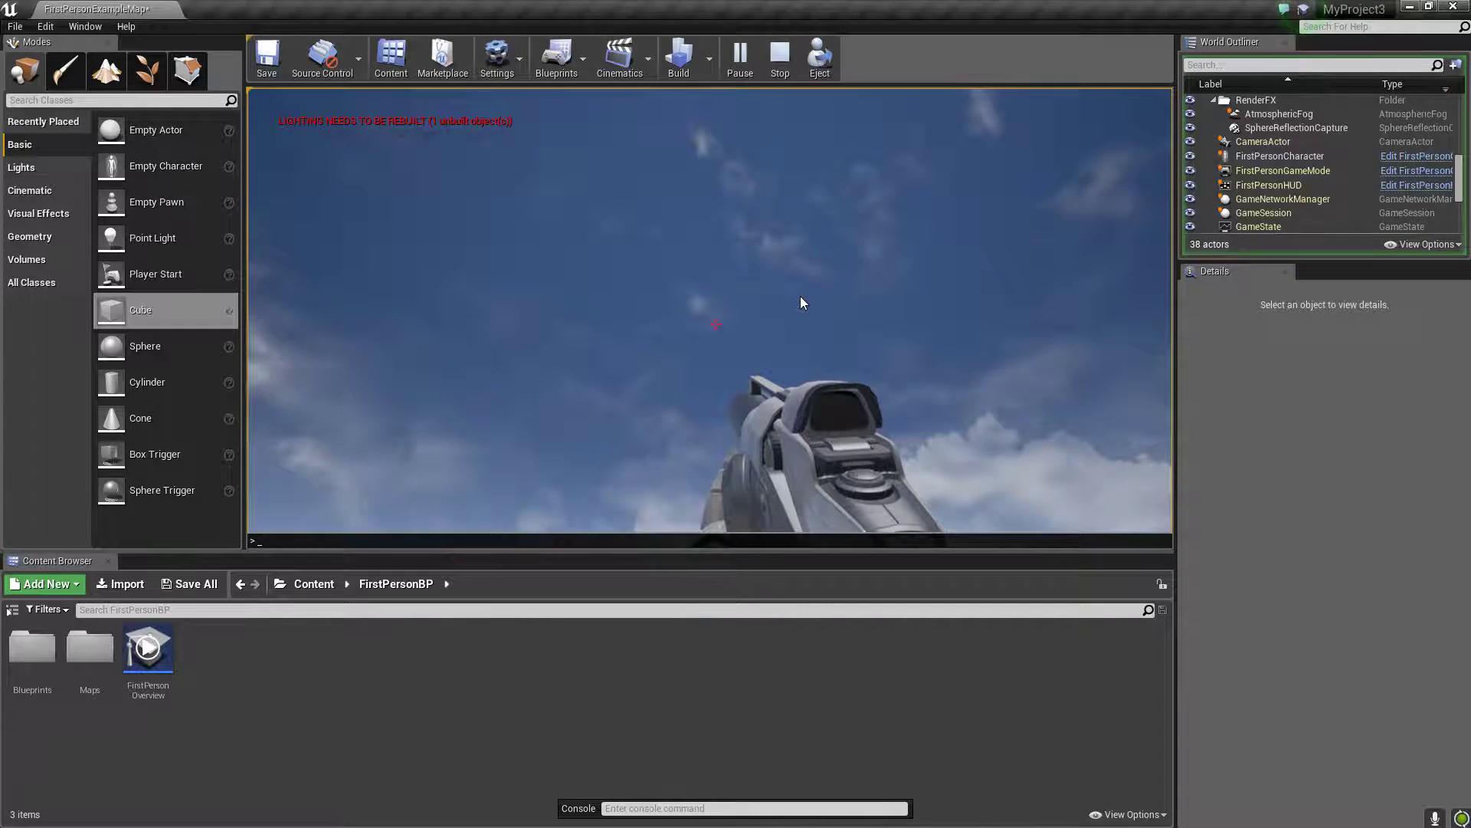
Step: Fire a shot, then return mouse look to the game across the arena
left_click(739, 54)
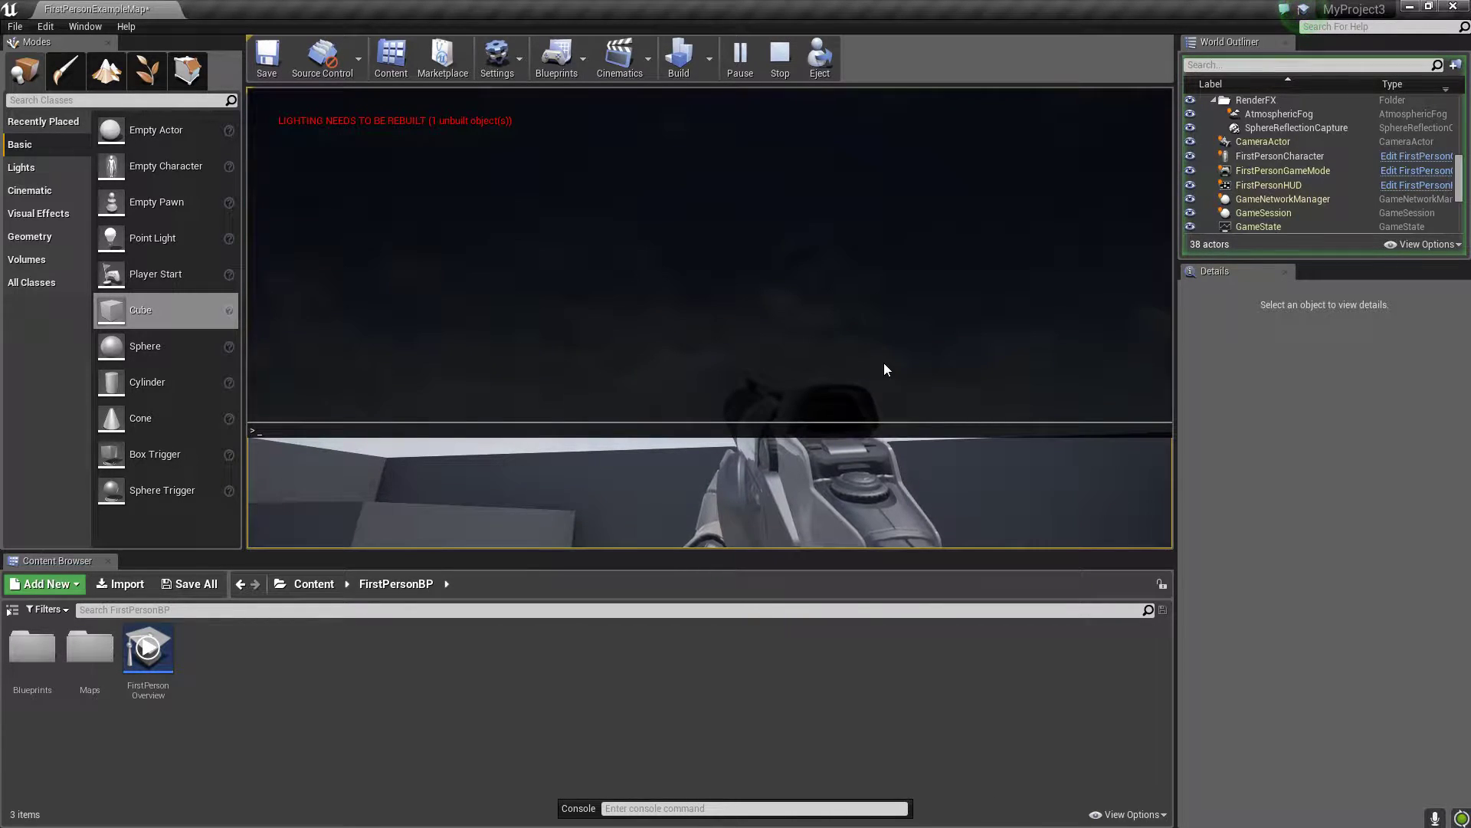
left_click(740, 58)
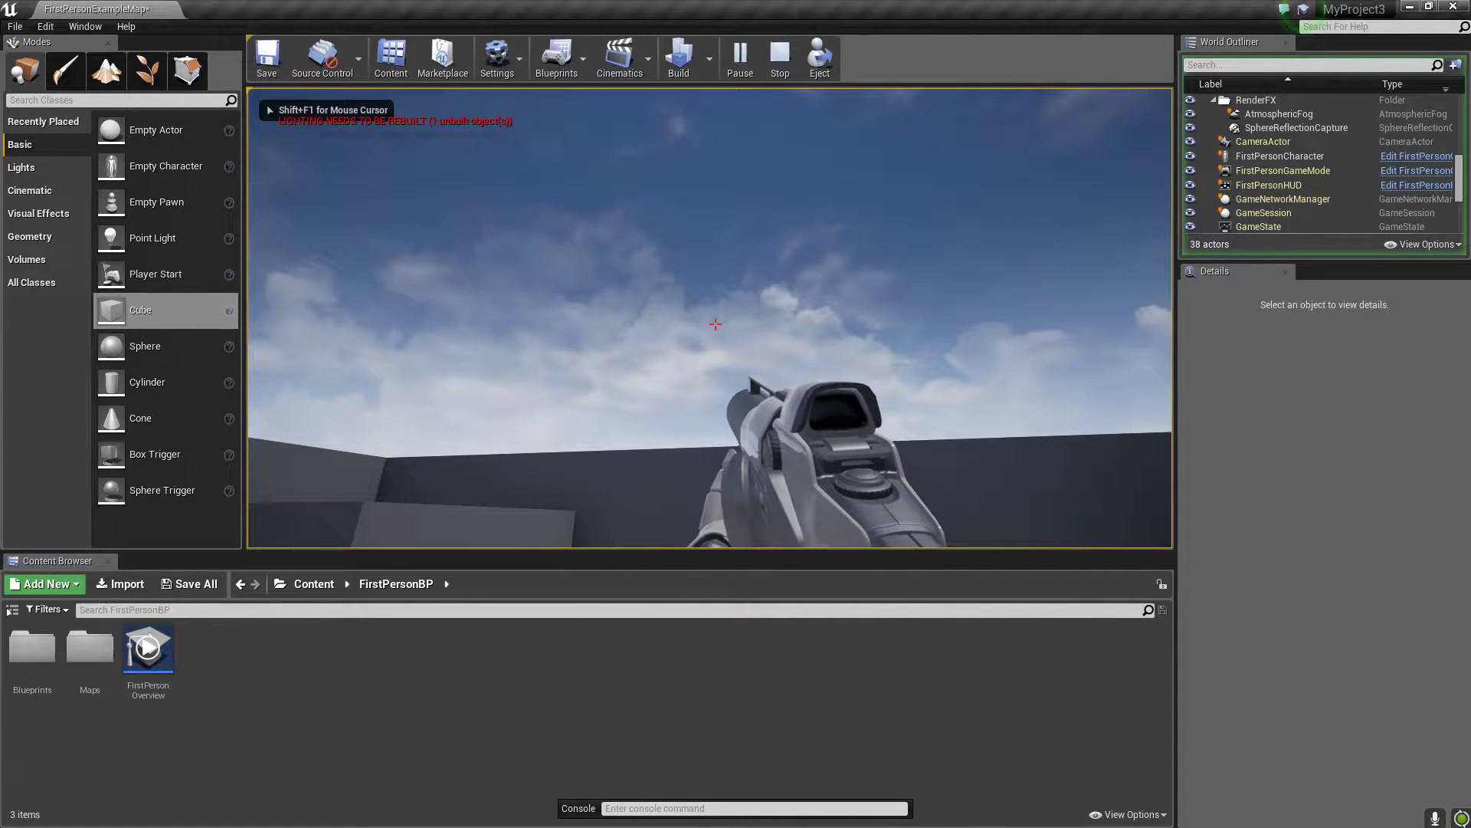